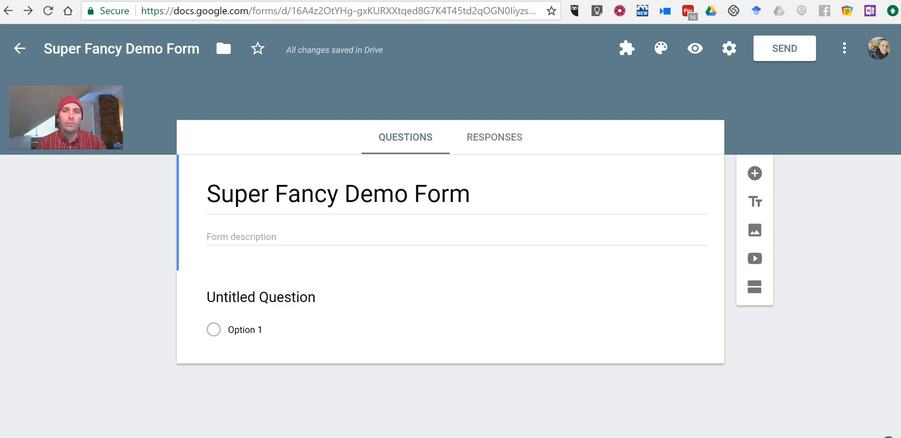
mouse_move(533, 128)
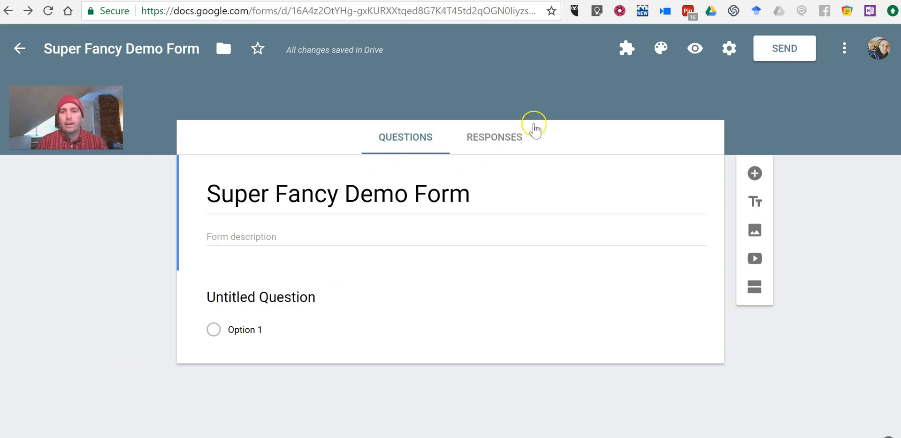
mouse_move(626, 48)
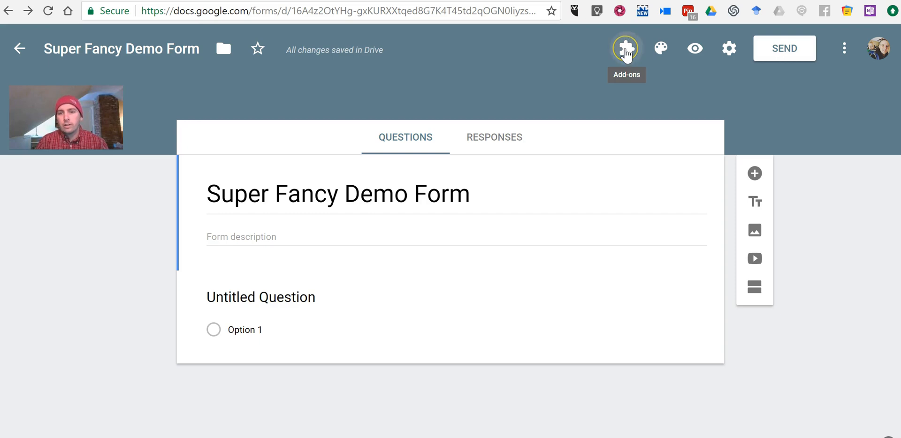
- Launch the formRecycler add-on from the Add-ons list on the demo form
click(625, 48)
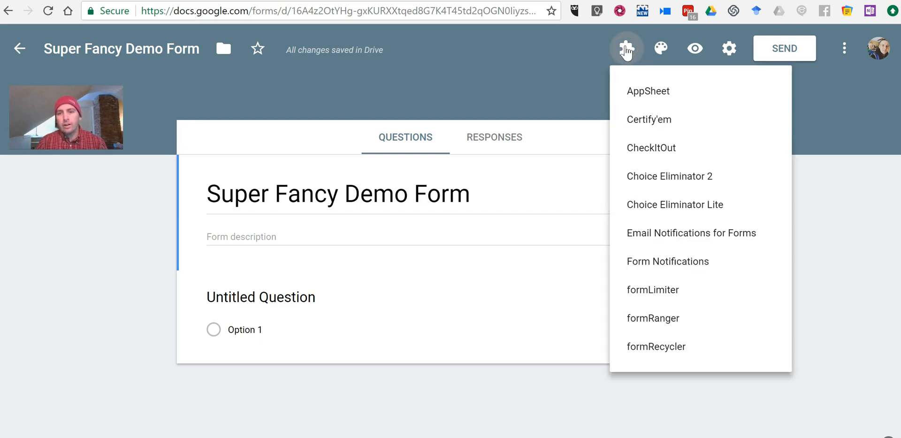
mouse_move(706, 367)
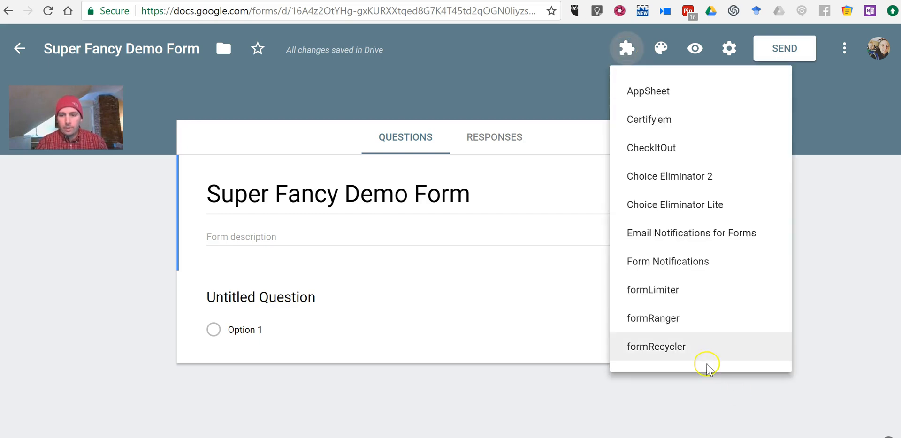
click(656, 346)
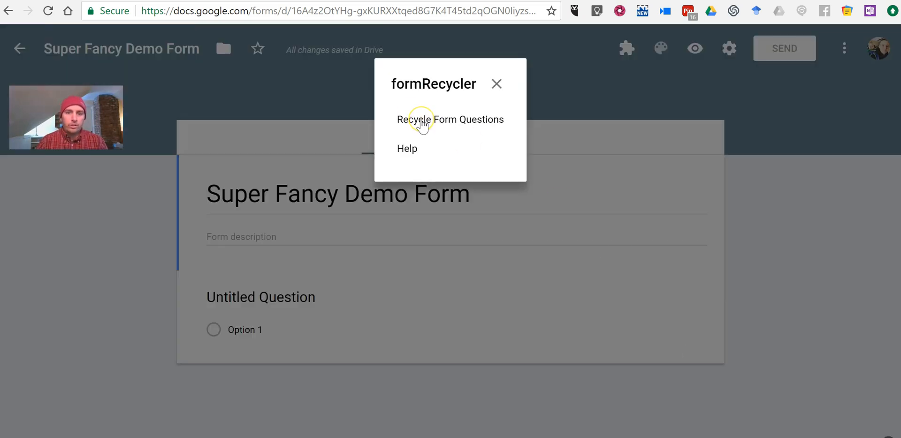
- Choose Fun Trivia Quiz #9 as the source form to recycle questions from
click(450, 119)
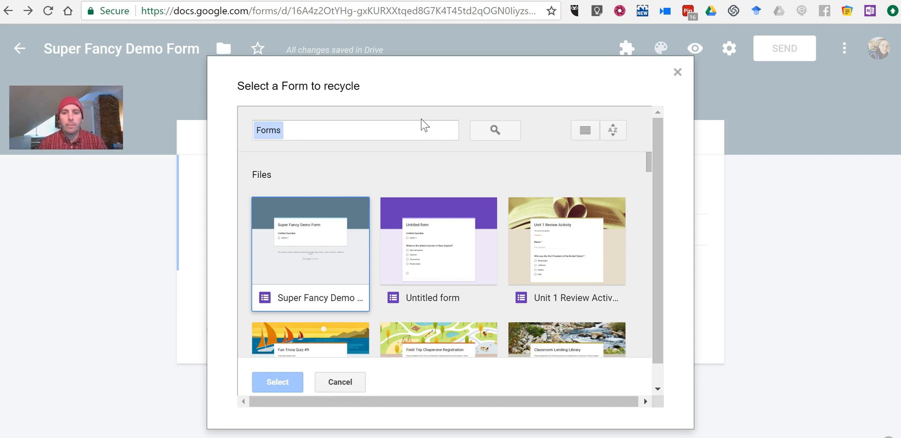
scroll(down, 3)
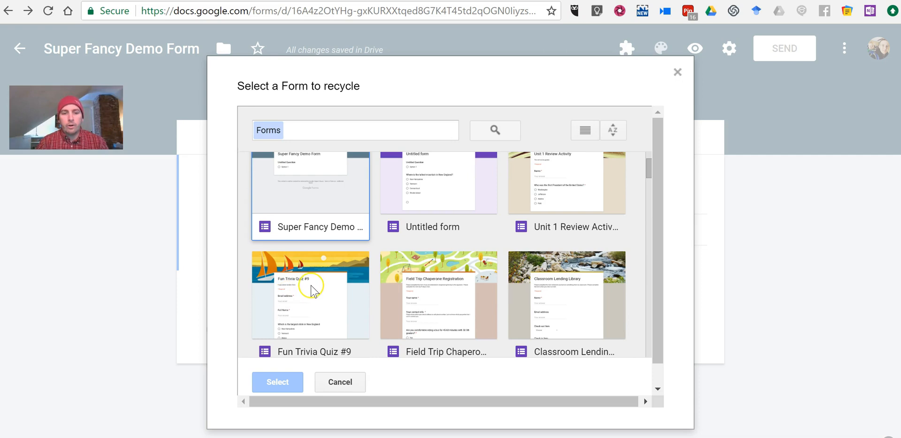
mouse_move(330, 328)
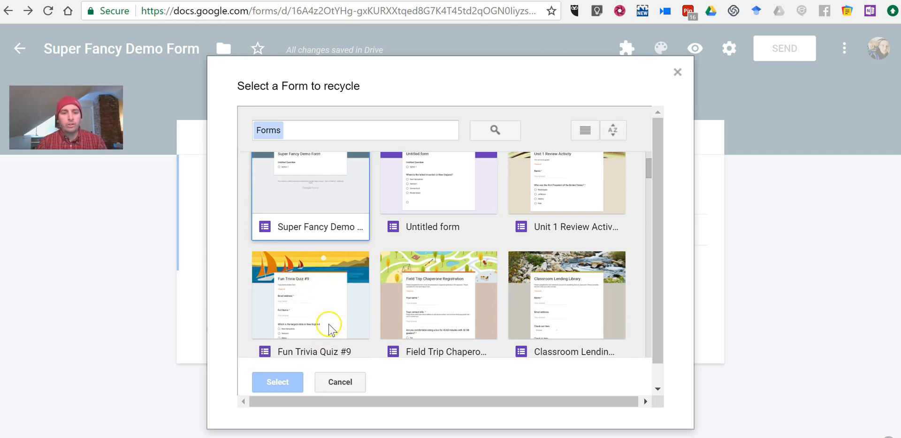
click(277, 382)
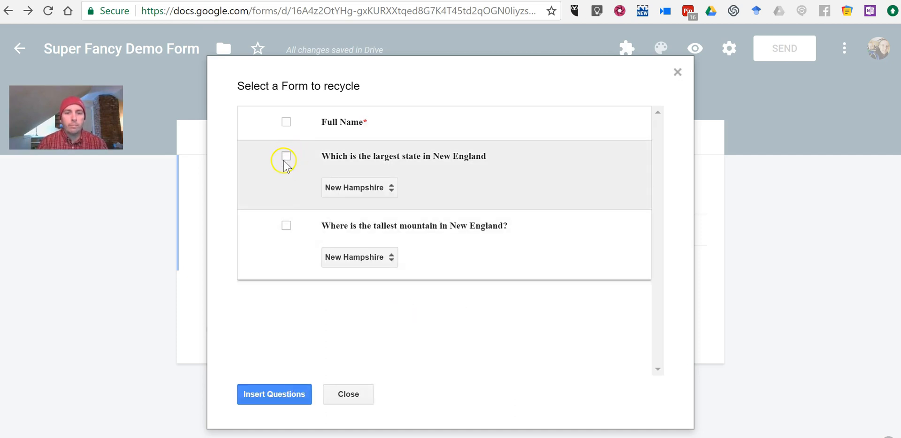
- Insert the 'Which is the largest state in New England' question into the demo form
click(286, 156)
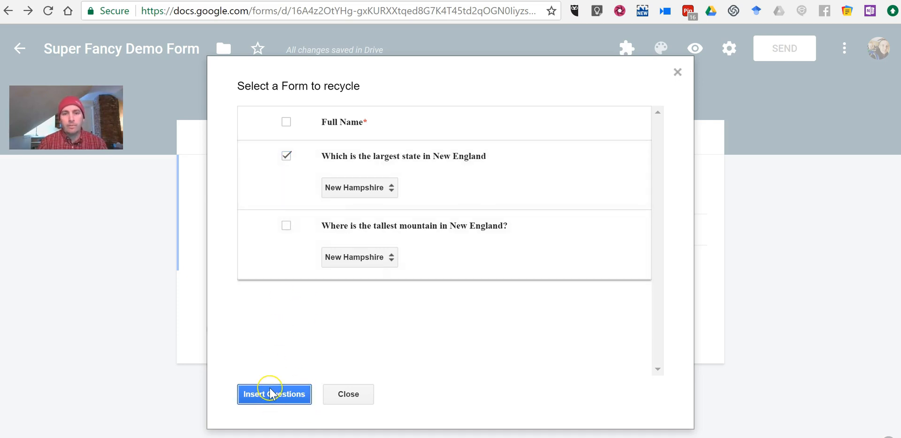
click(274, 394)
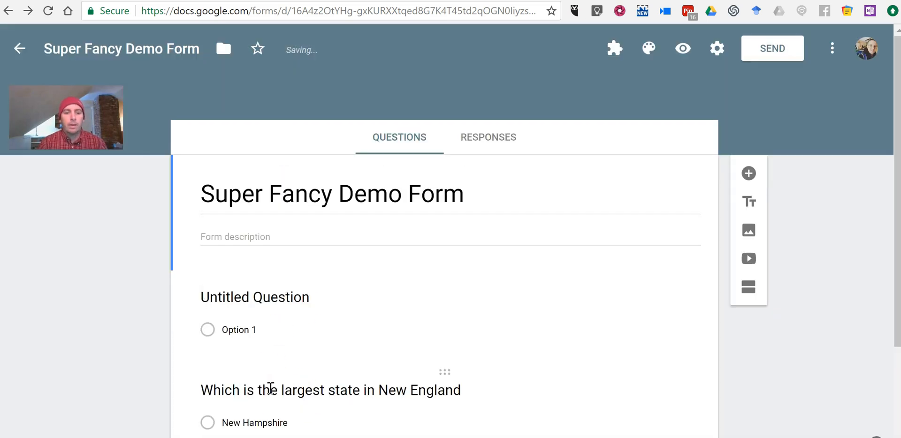
mouse_move(295, 380)
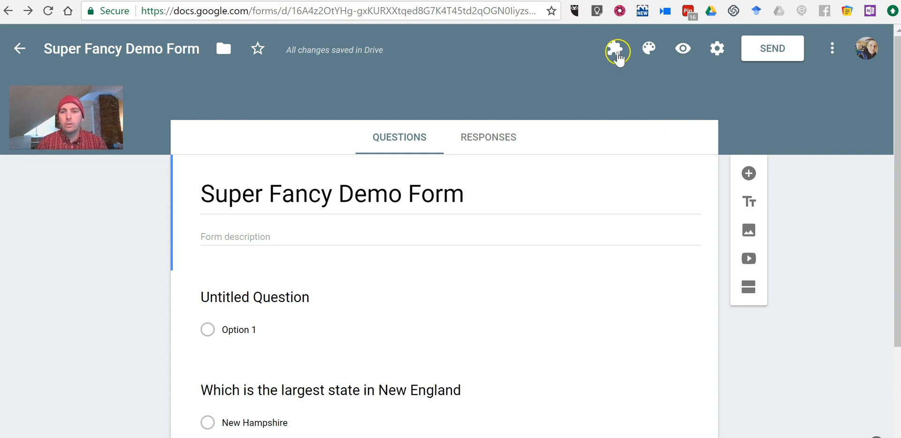
- Start formRecycler's Recycle Form Questions again from the Add-ons list
click(614, 48)
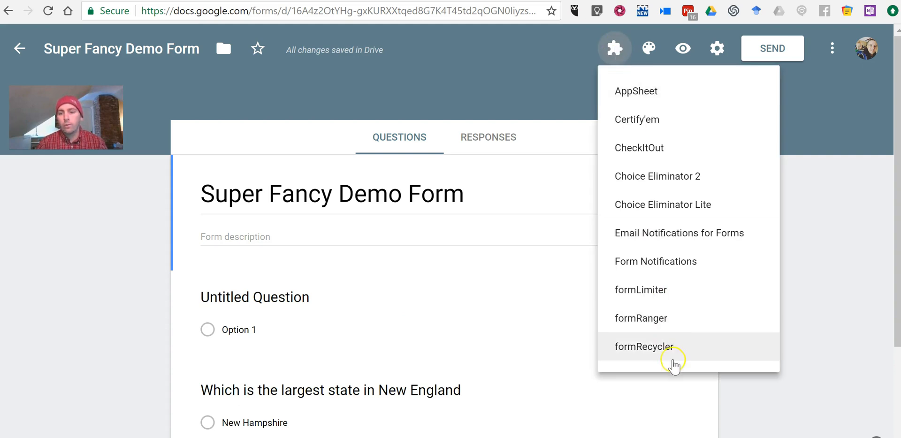
click(643, 347)
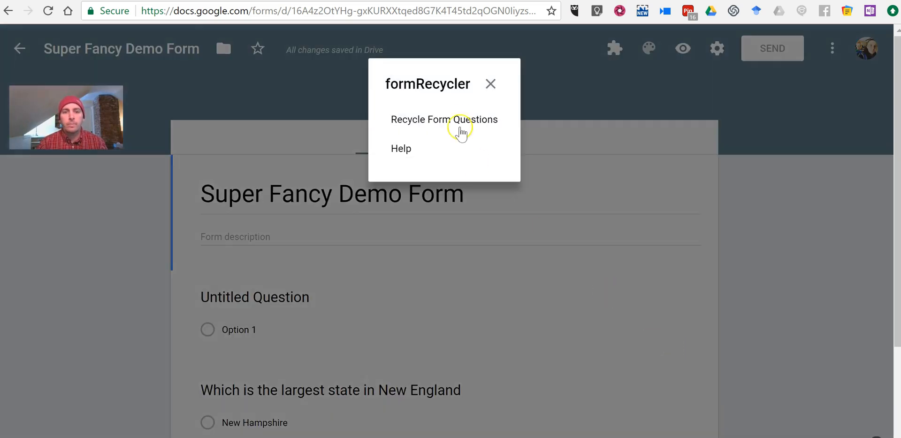
click(444, 119)
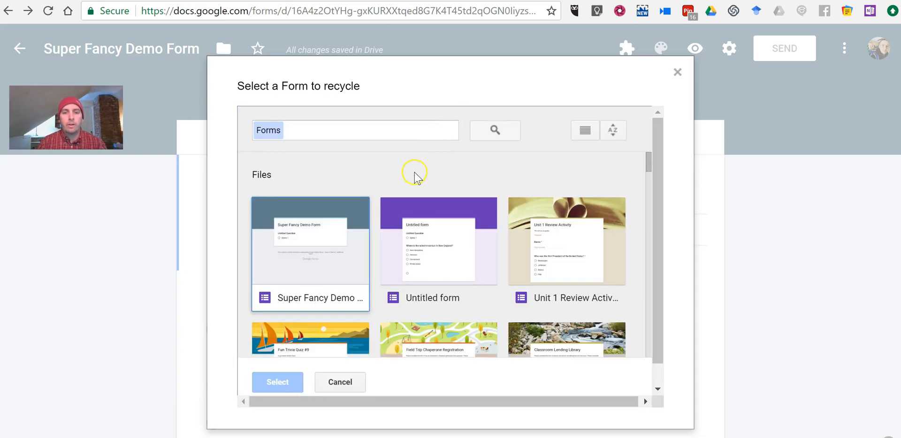
- Select Quiz #1 - Fun Facts as the source form for recycling
scroll(down, 3)
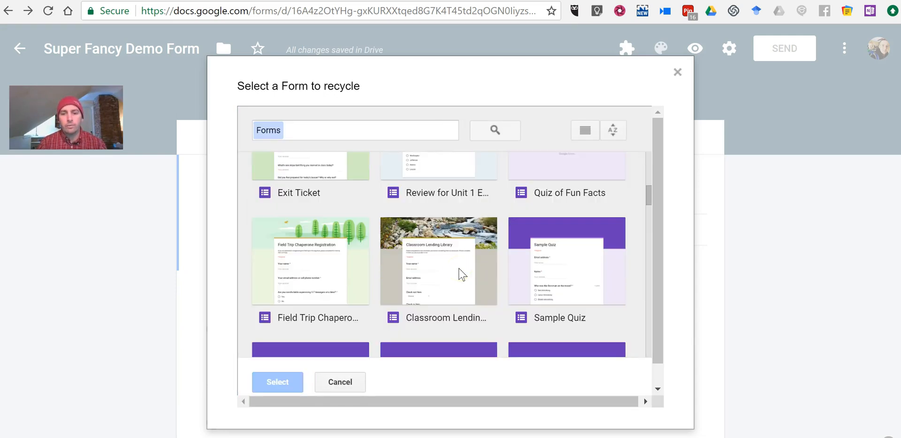
scroll(down, 3)
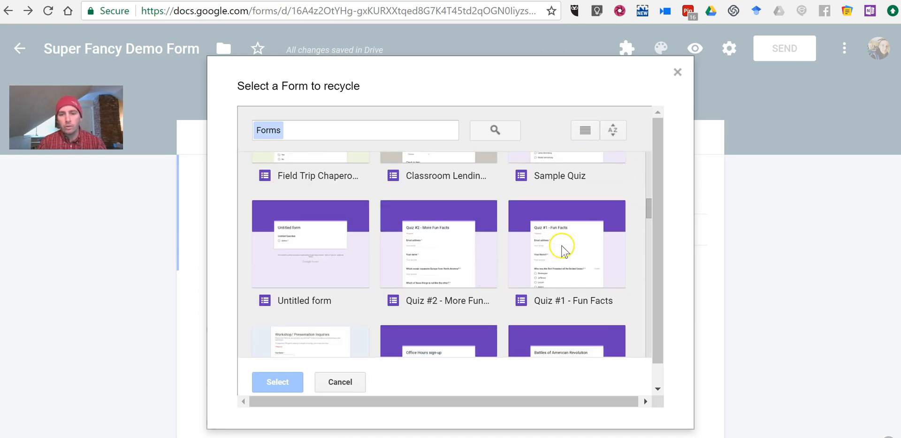
click(565, 244)
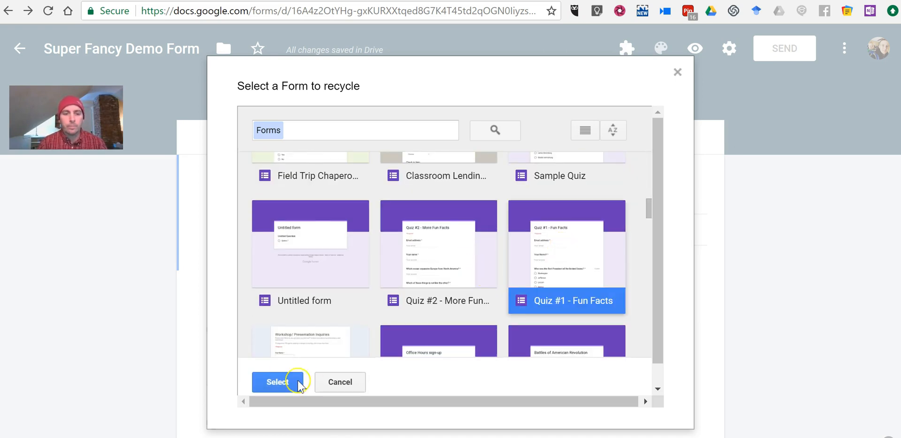
click(278, 382)
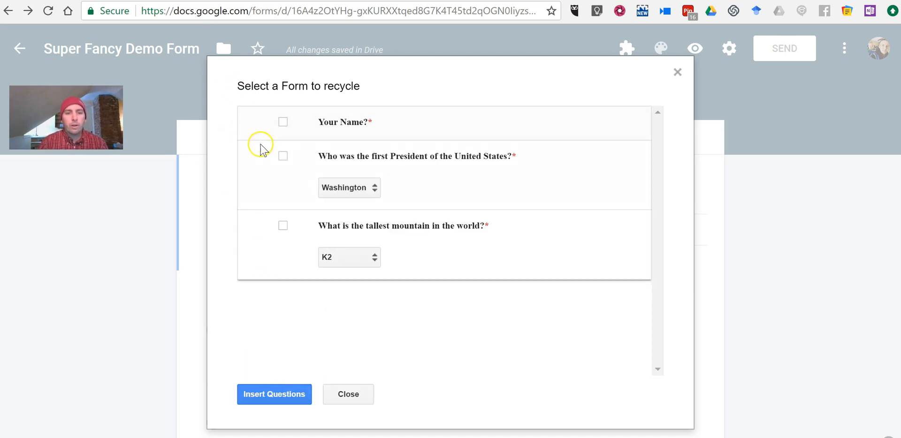
- Insert the first President, Your Name? and tallest mountain questions into the demo form
click(283, 225)
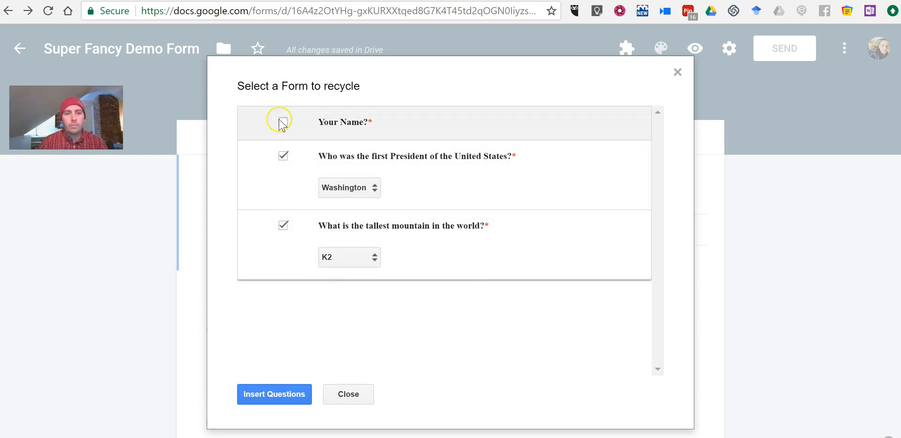
click(282, 122)
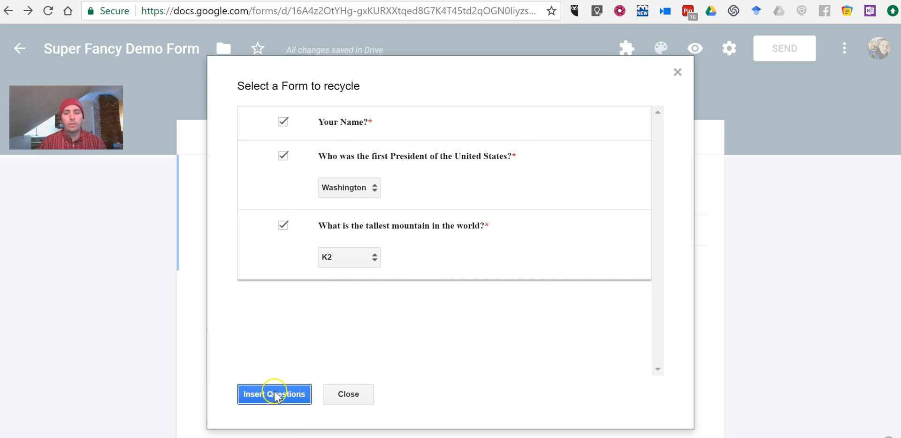
click(274, 394)
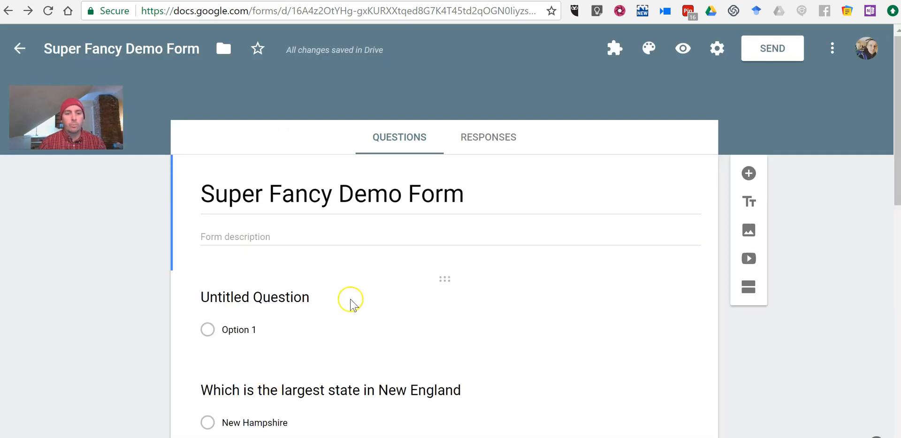
scroll(down, 3)
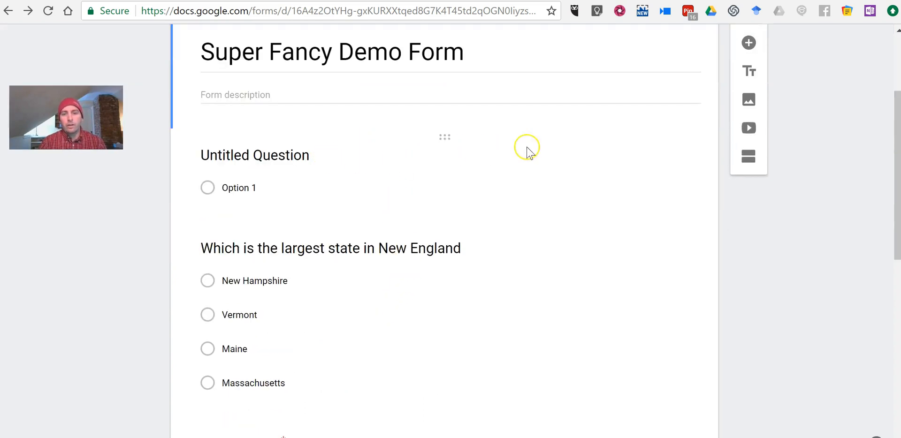
- Delete the blank Untitled Question and check that Your Name? now leads the form
click(254, 154)
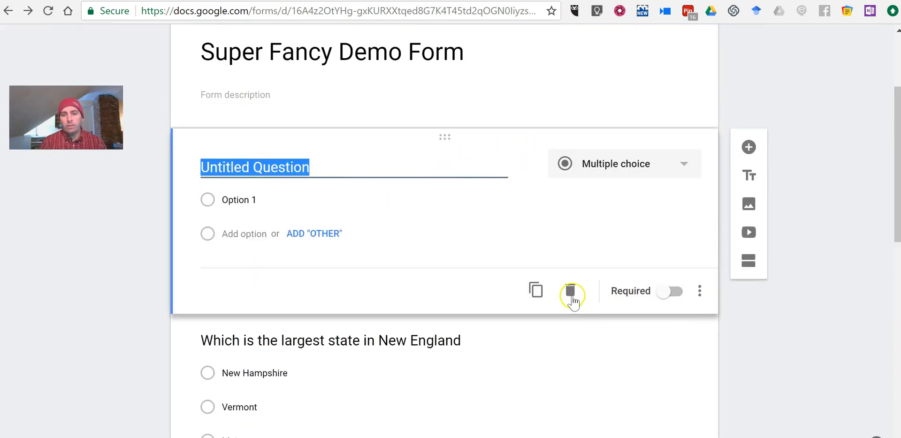
click(571, 290)
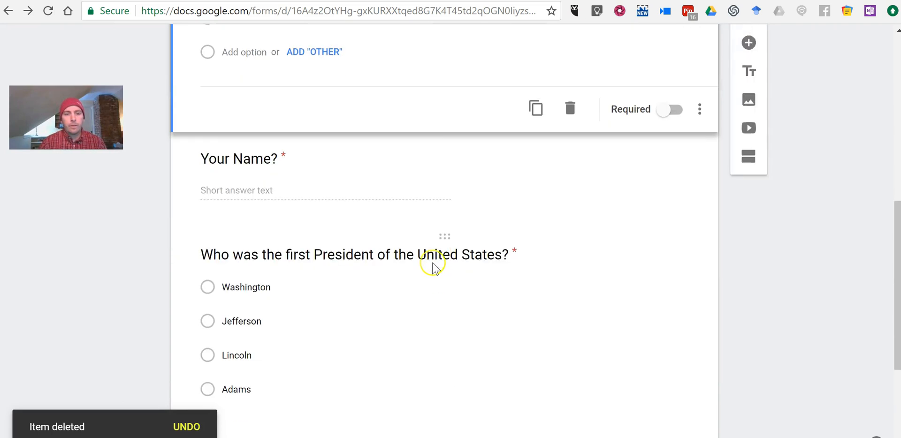
scroll(up, 3)
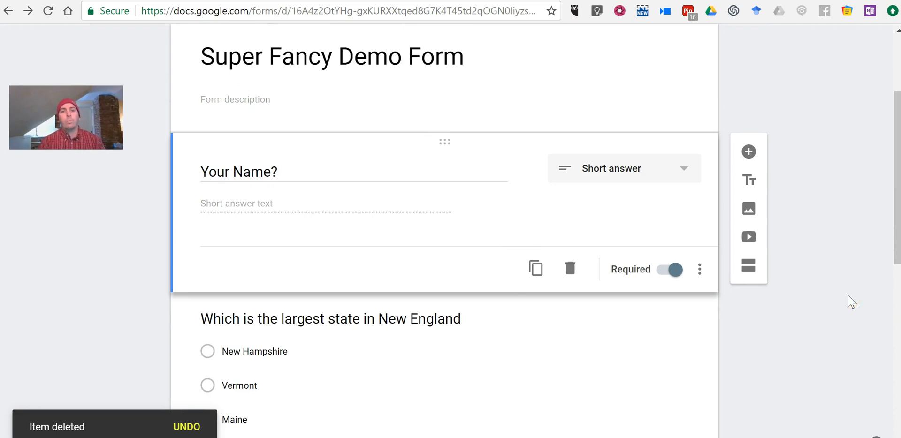
scroll(down, 3)
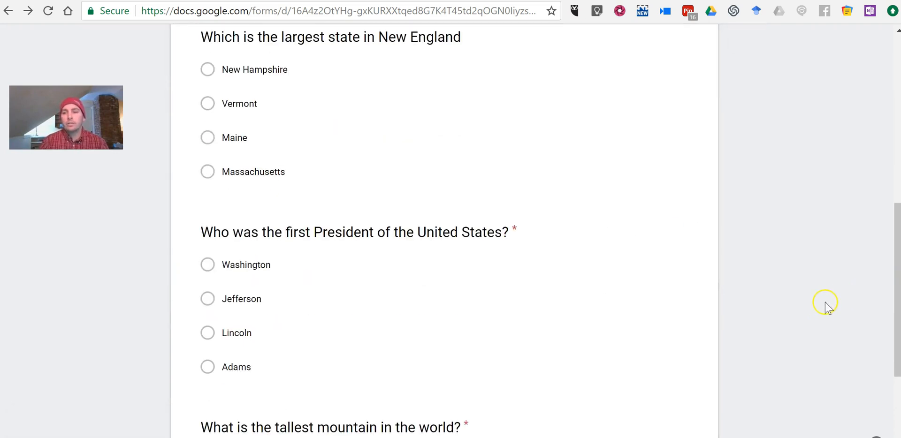
scroll(up, 3)
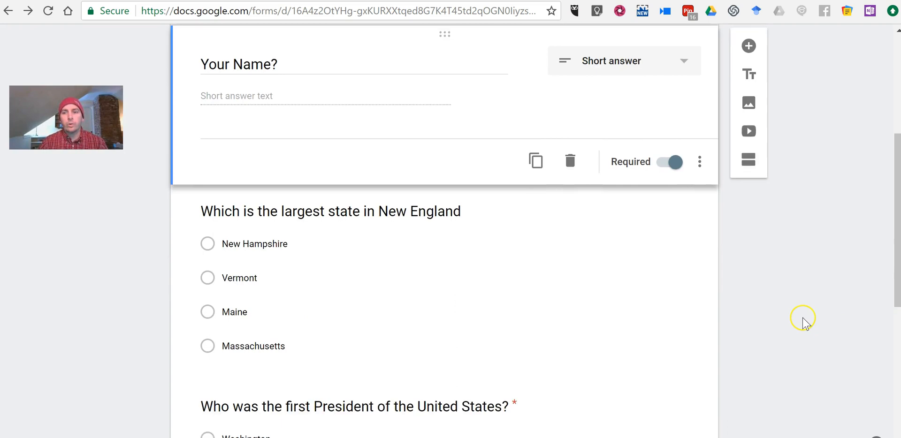
scroll(up, 3)
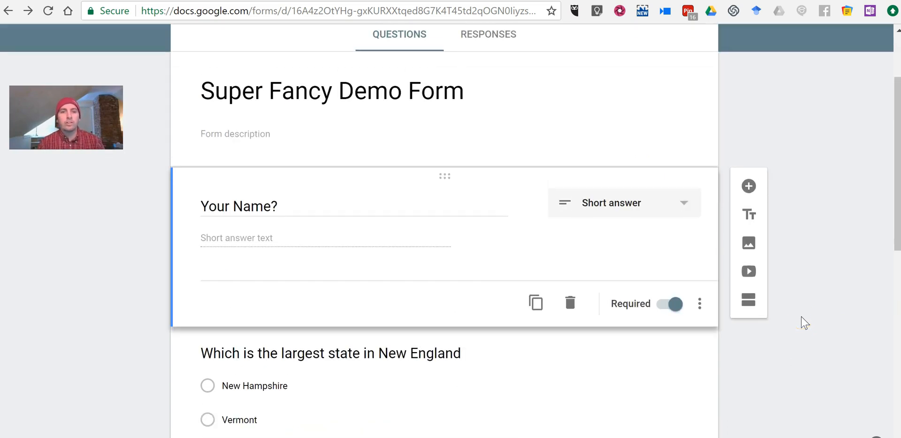